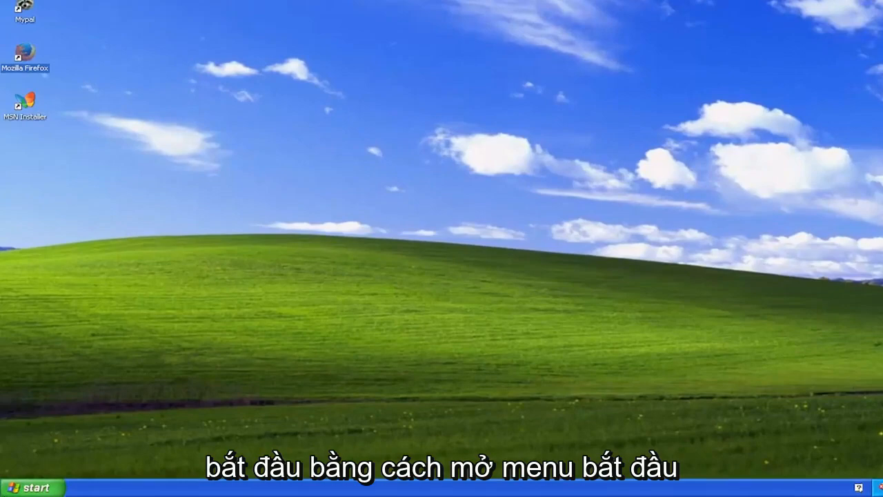
- Run ncpa.cpl from the Start menu's Run dialog to open Network Connections
left_click(31, 486)
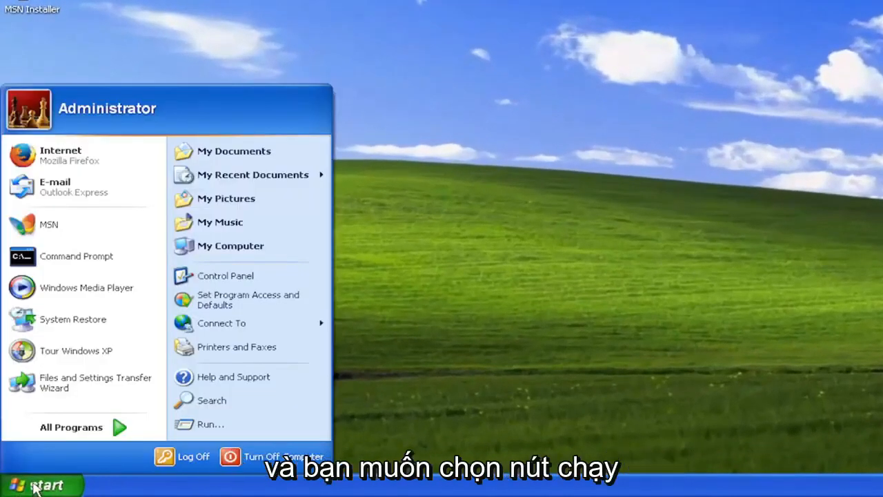
left_click(211, 423)
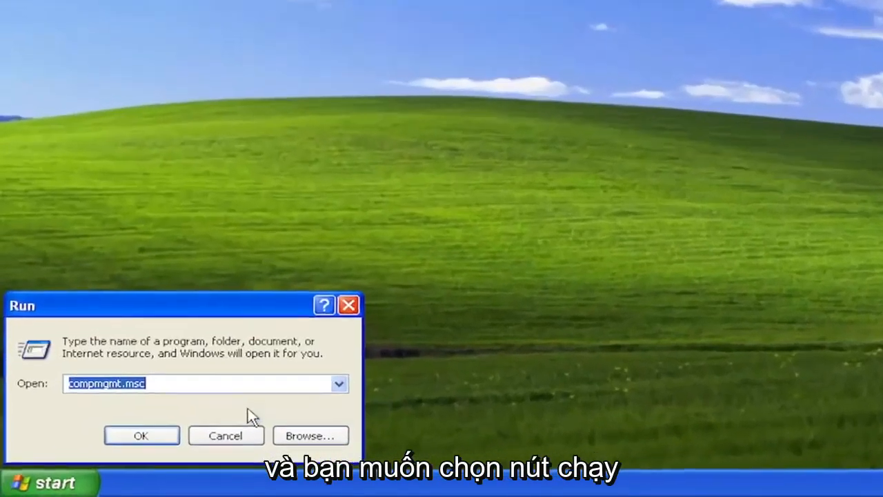
type("n")
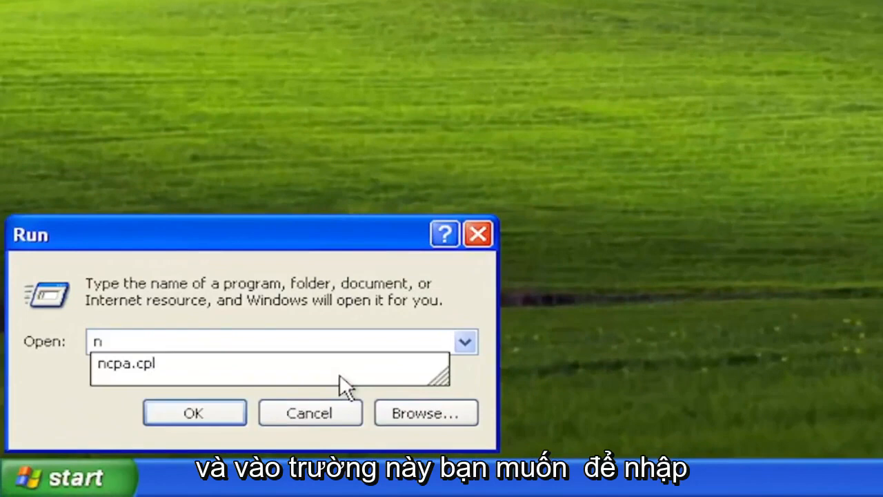
type("cpa.cpl")
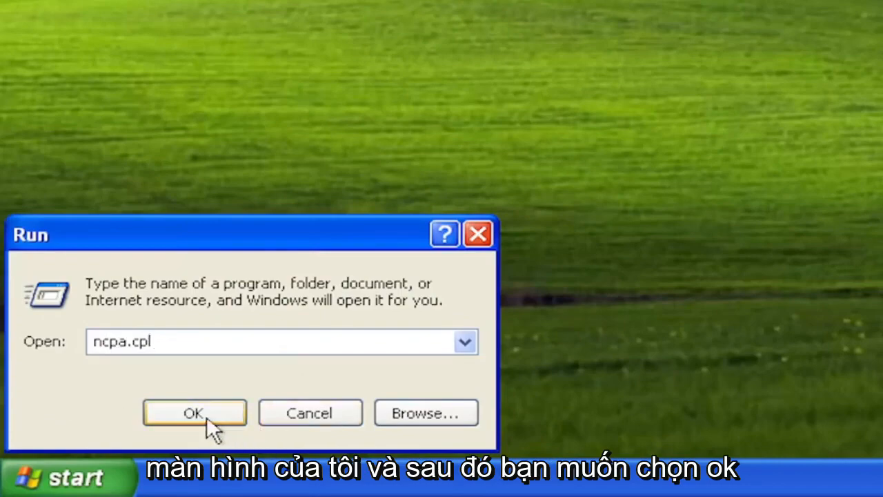
left_click(194, 412)
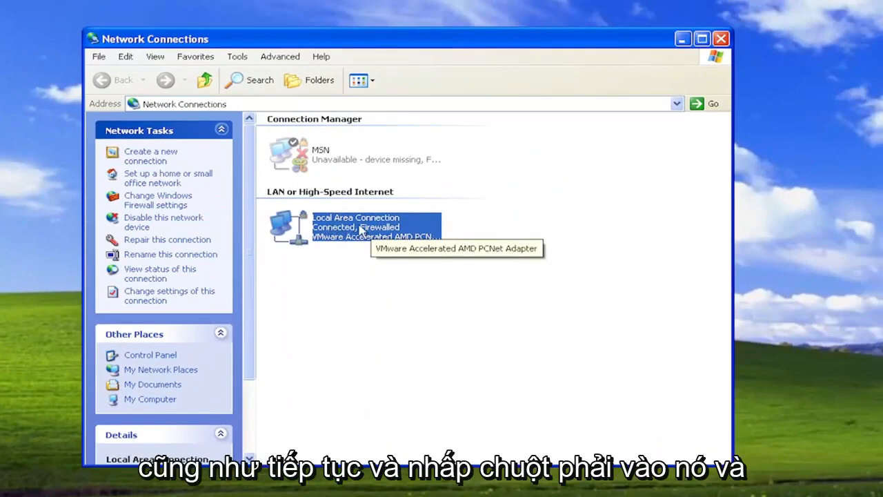
- Repair the Local Area Connection and close the repair-finished dialog
right_click(356, 226)
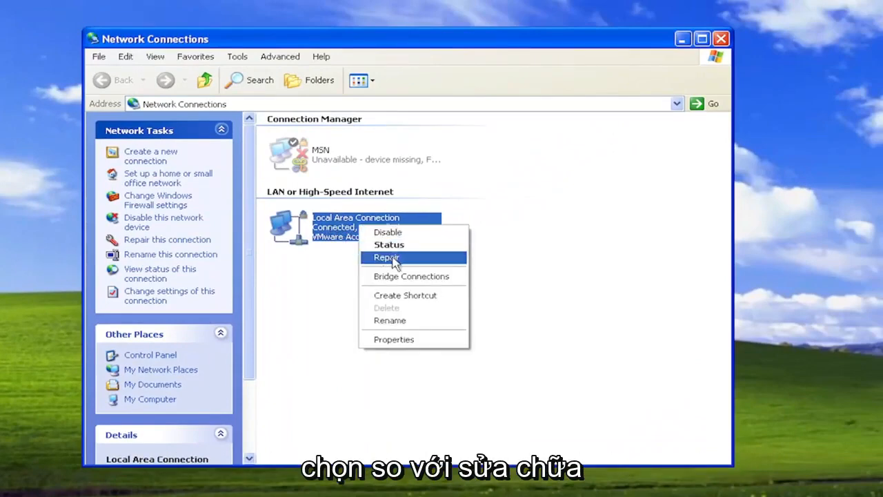
left_click(387, 257)
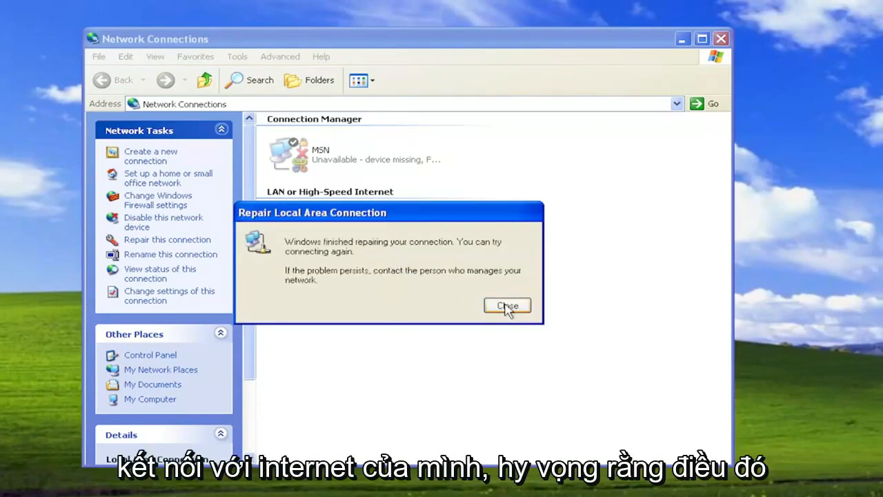
left_click(507, 306)
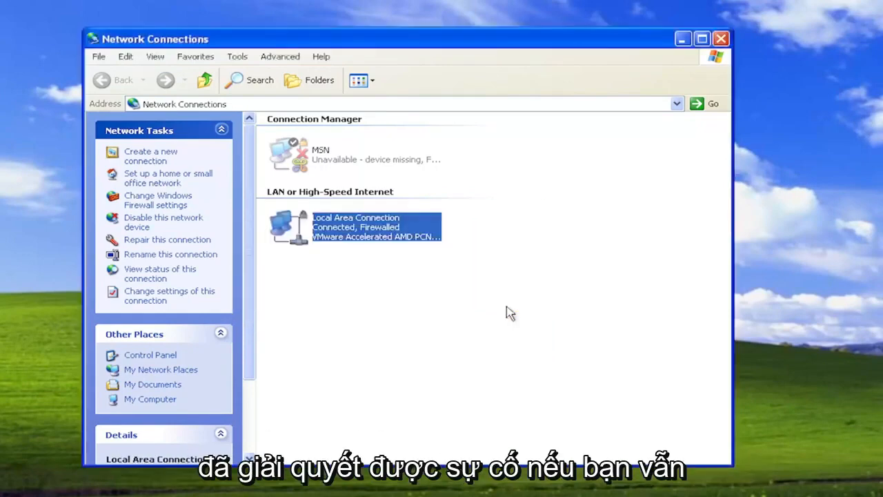
mouse_move(499, 307)
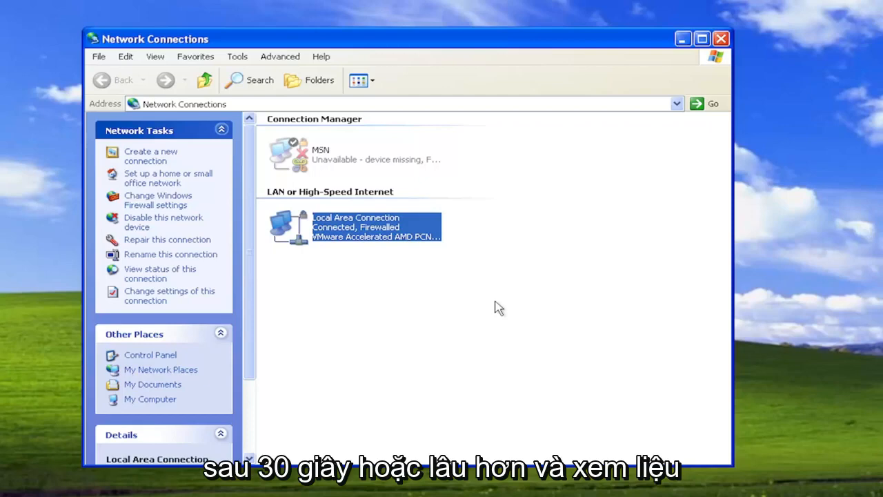
mouse_move(343, 263)
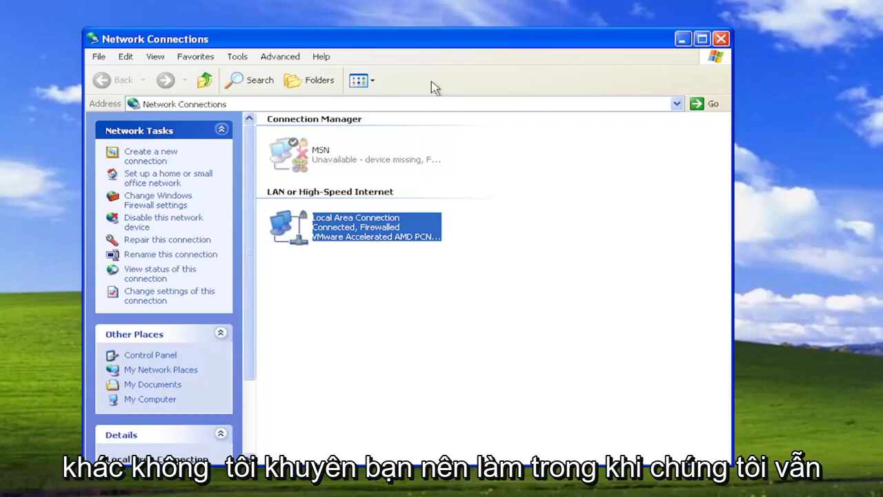
- Close Network Connections and launch Command Prompt from All Programs > Accessories
left_click(721, 39)
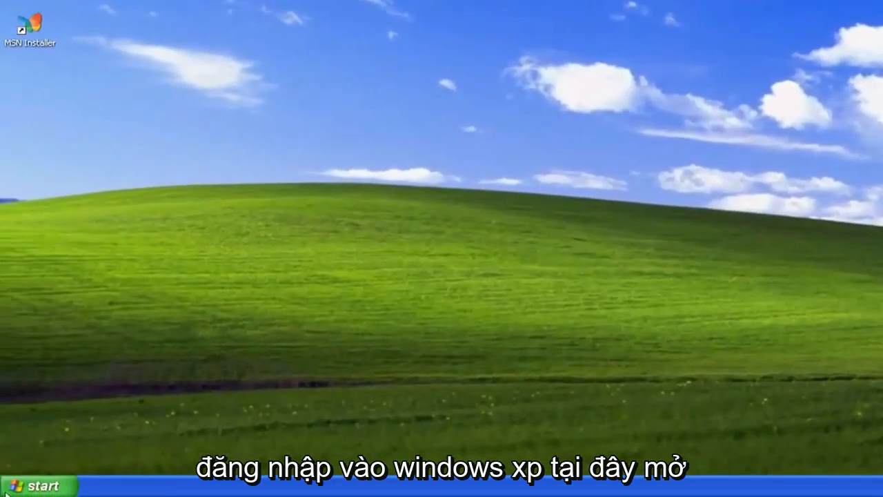
left_click(32, 484)
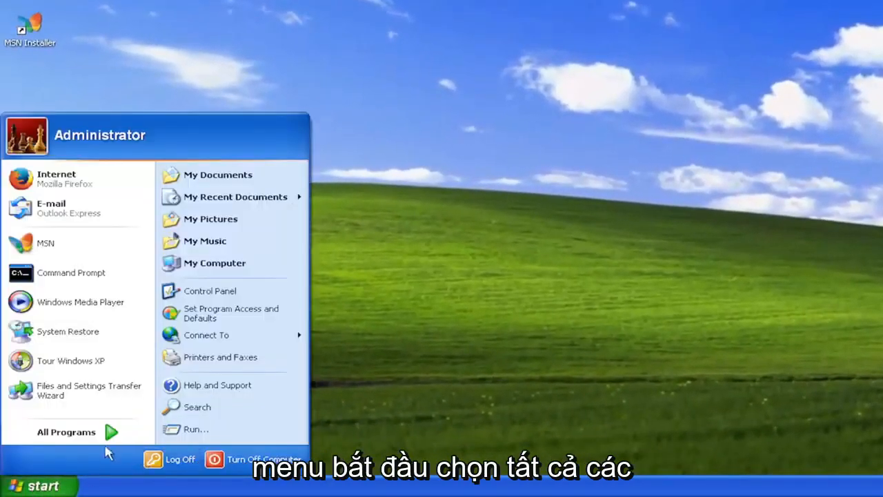
left_click(67, 431)
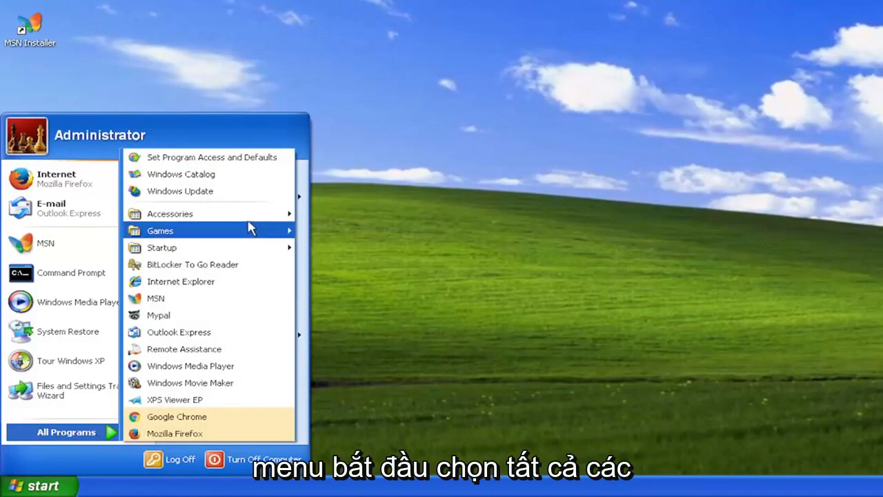
mouse_move(169, 213)
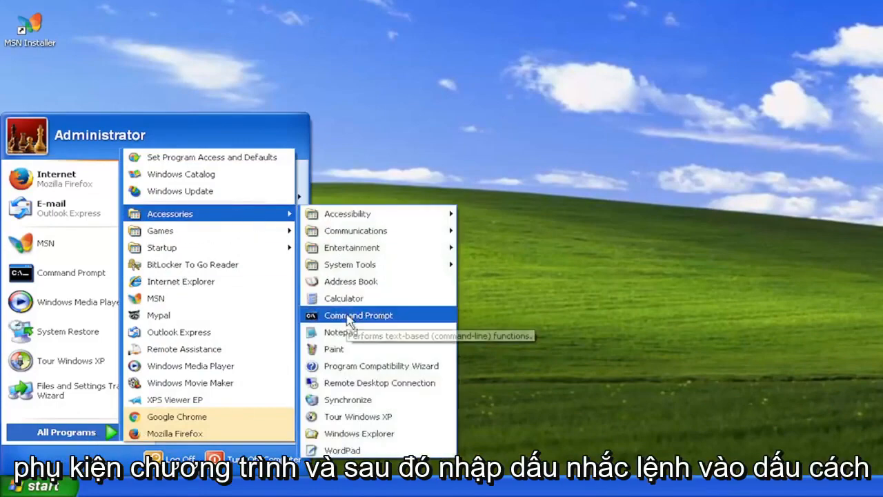
left_click(358, 315)
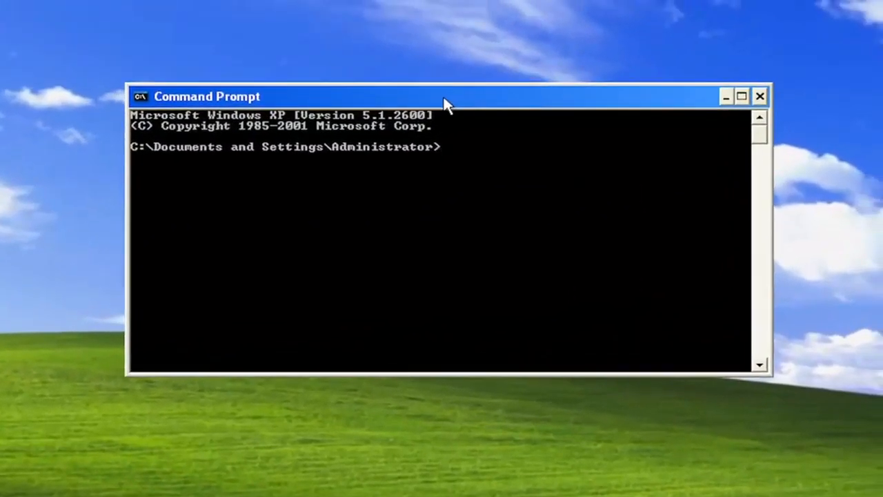
- Enter the command 'ipconfig /flushdns' at the Administrator prompt
type("ipconfig")
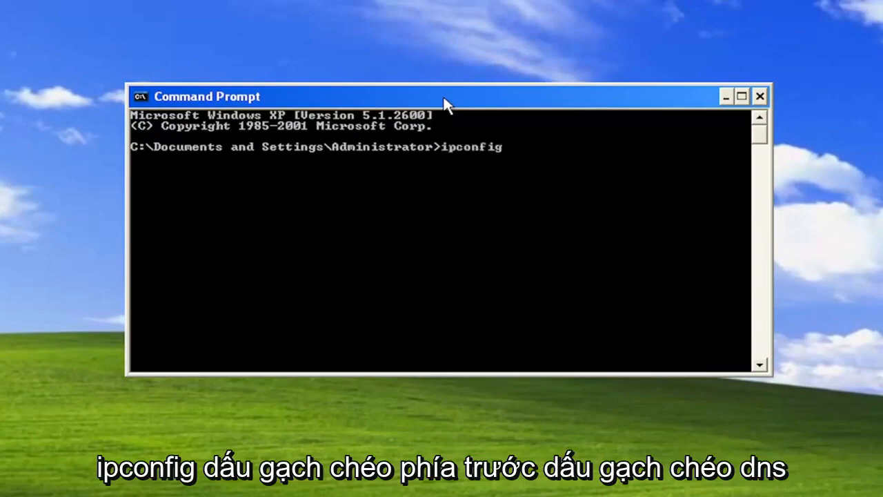
type("/flushd")
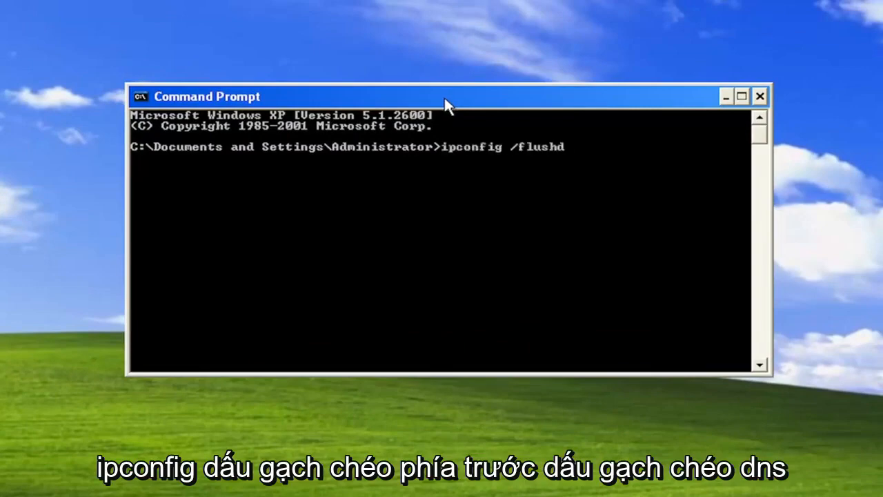
type("ns")
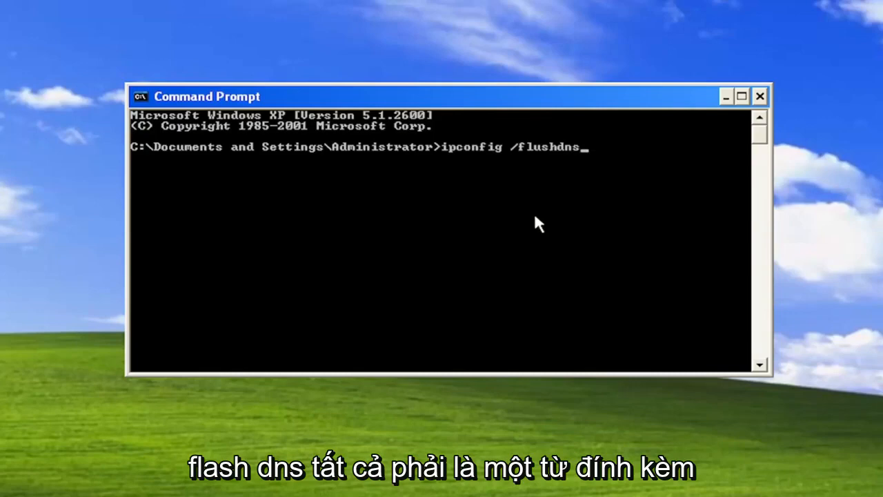
mouse_move(526, 192)
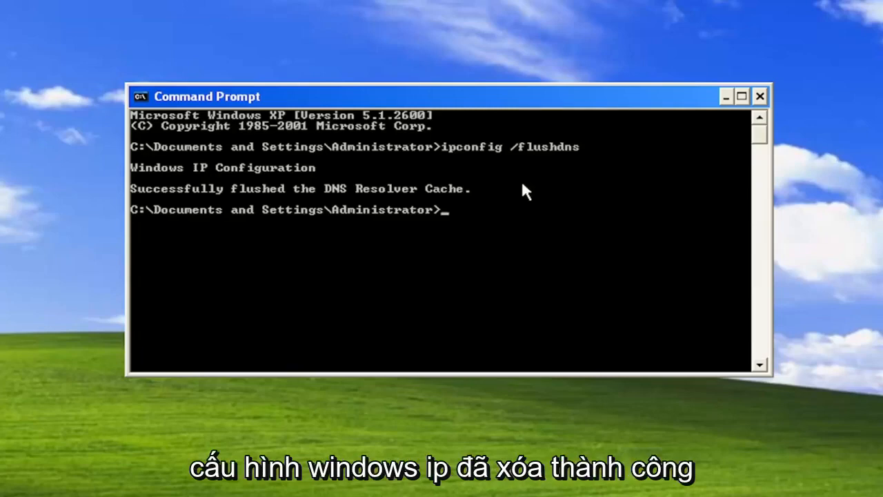
mouse_move(566, 238)
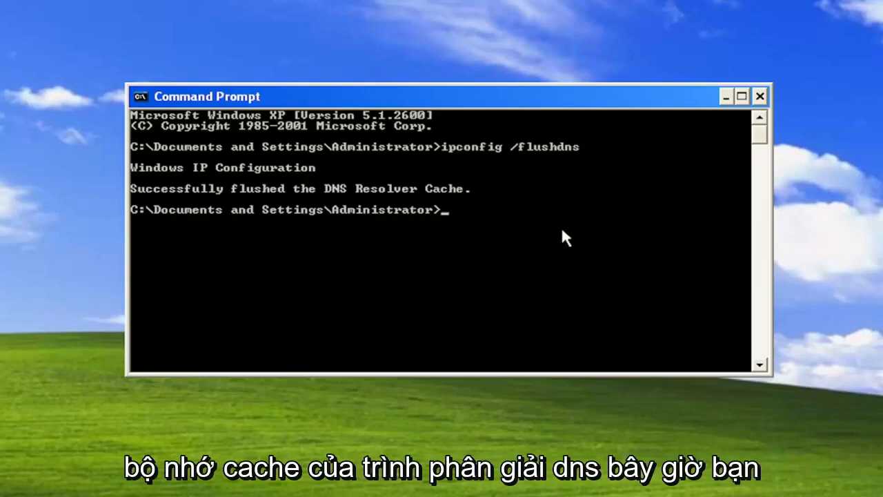
- Run 'netsh winsock reset' and close the Command Prompt window
type("netsh")
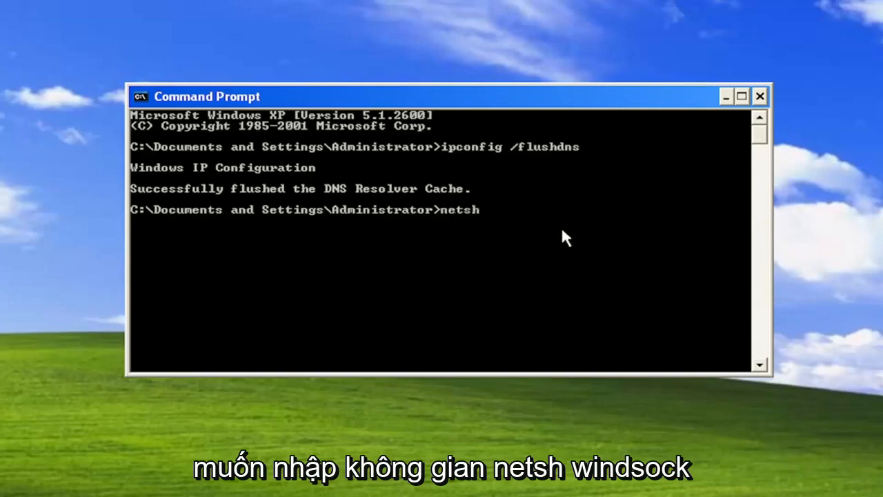
type("win")
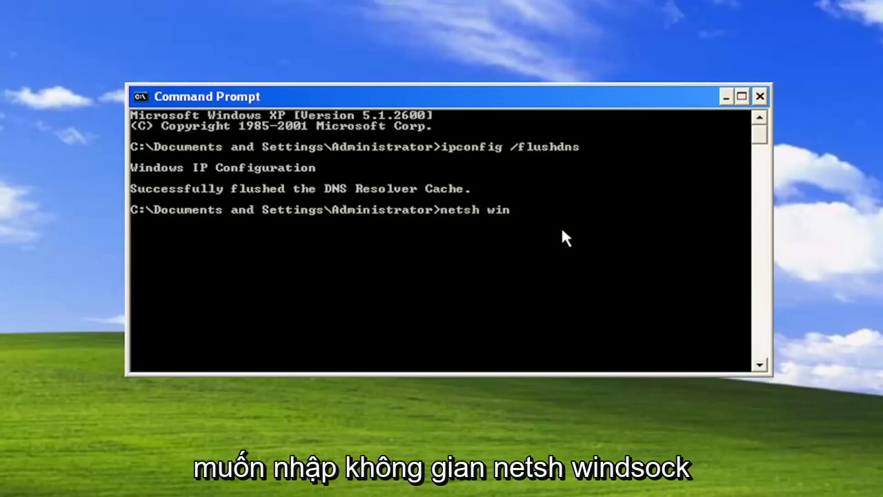
type("sock reset")
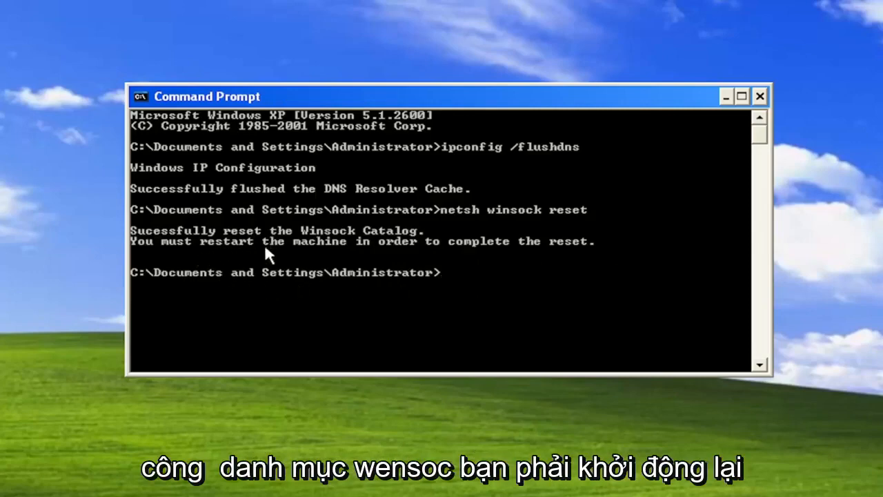
mouse_move(307, 265)
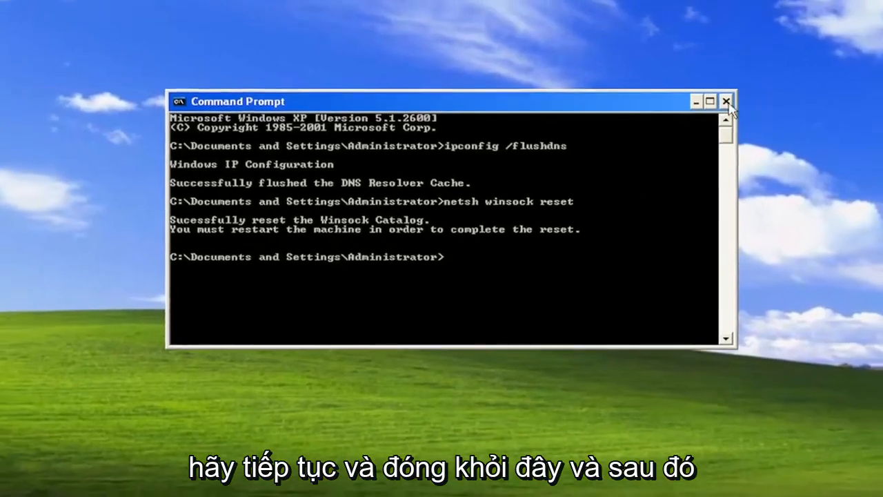
left_click(726, 101)
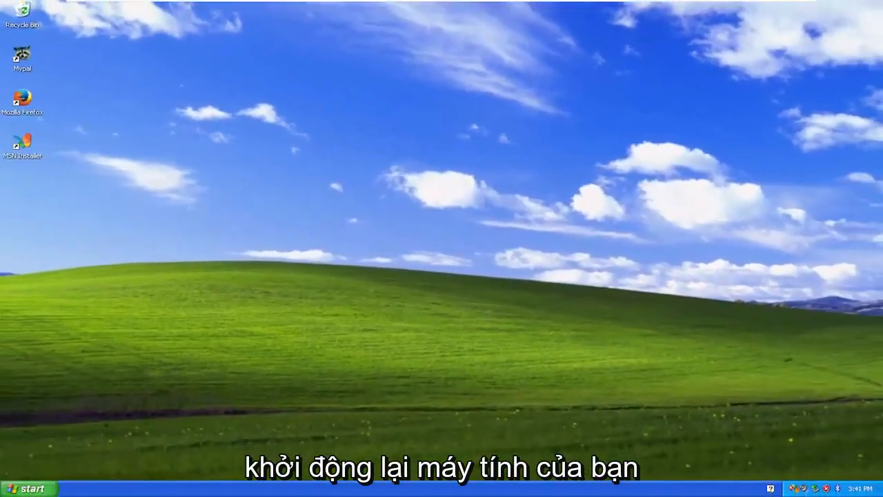